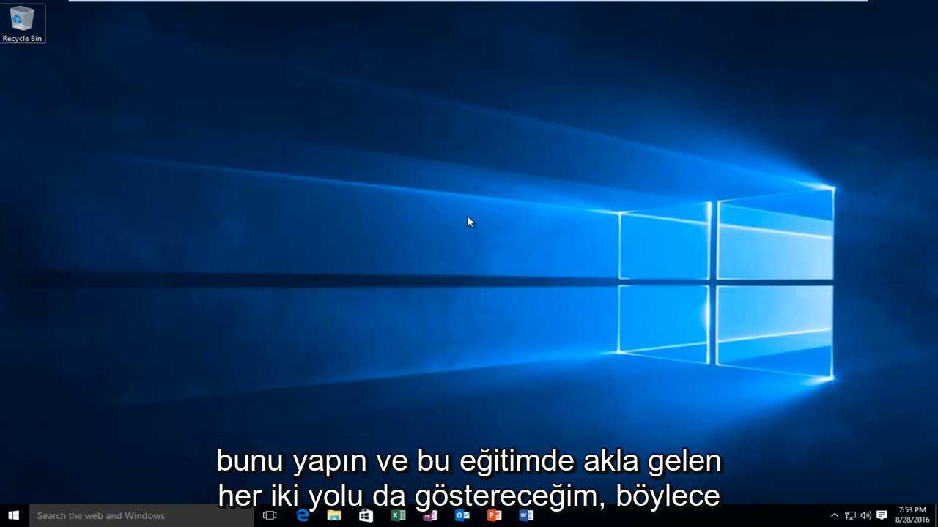
mouse_move(429, 240)
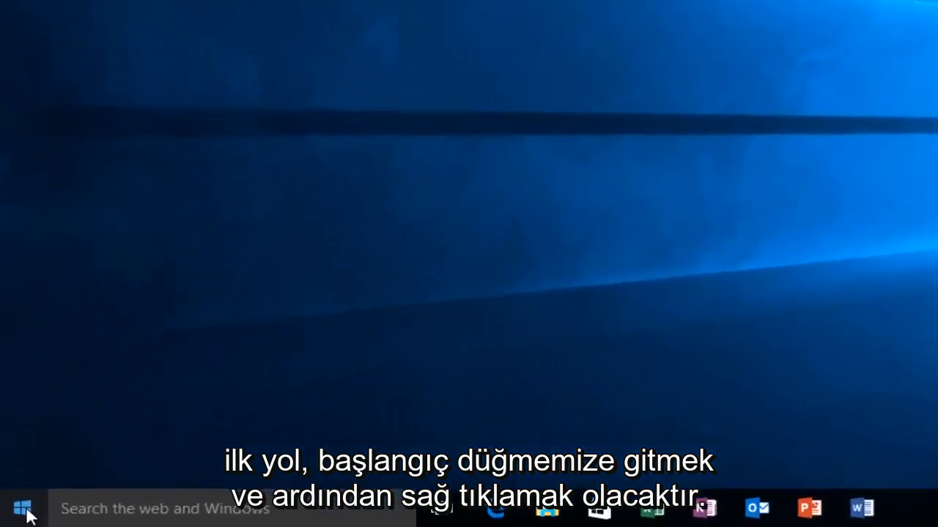
- Launch Command Prompt (Admin) from the Start button's Win+X system tools menu
right_click(30, 505)
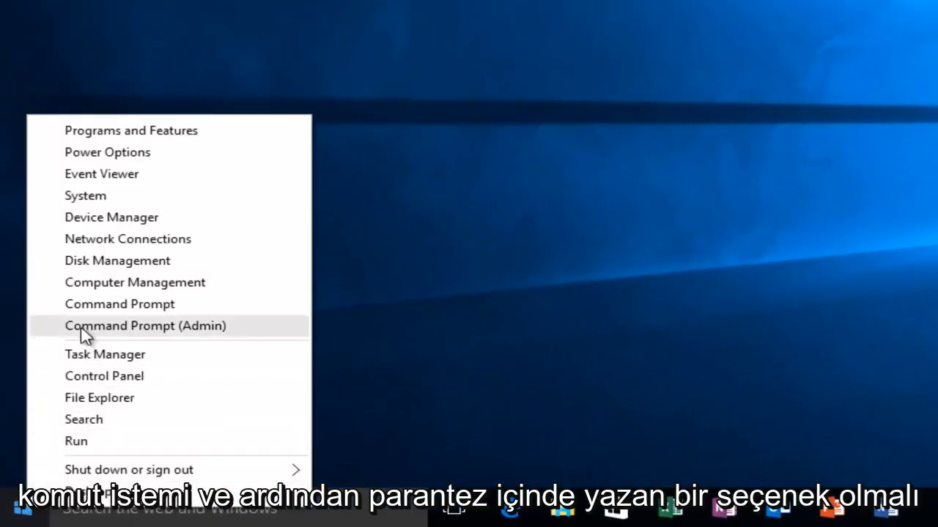
mouse_move(179, 331)
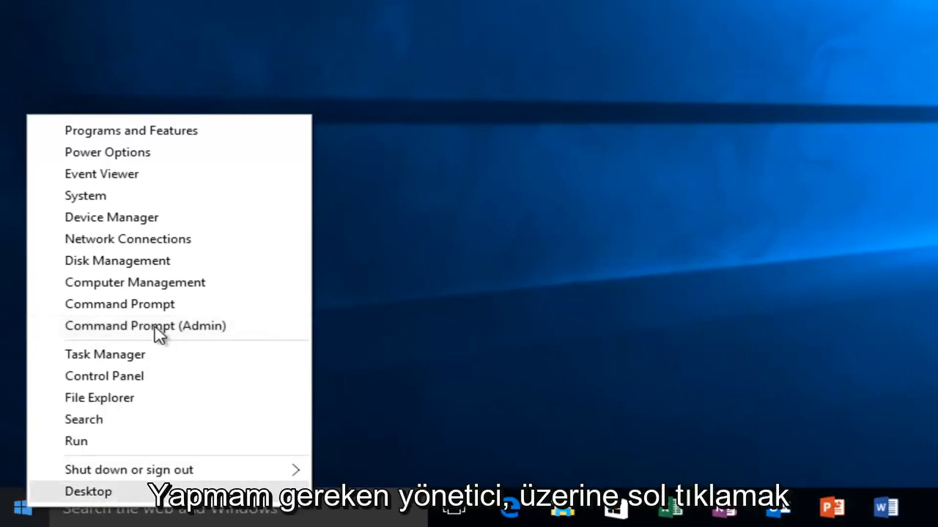
click(143, 325)
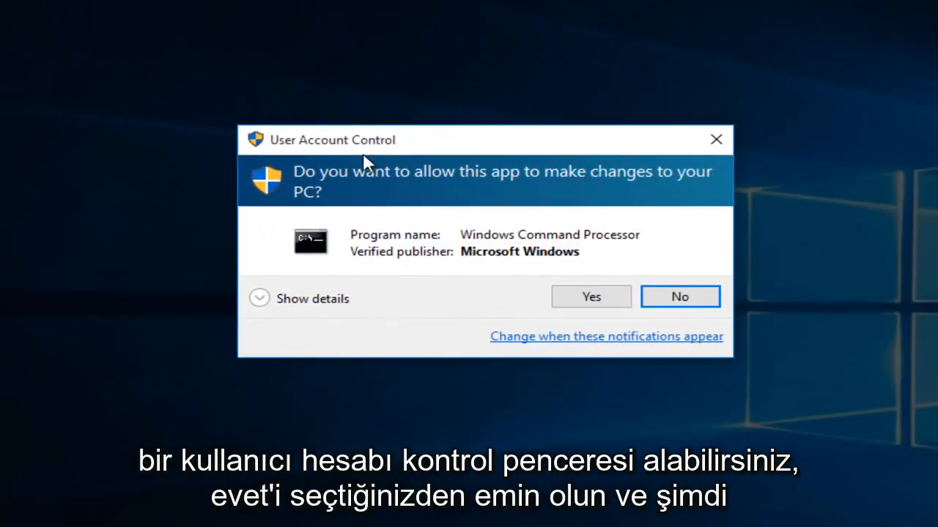
mouse_move(583, 306)
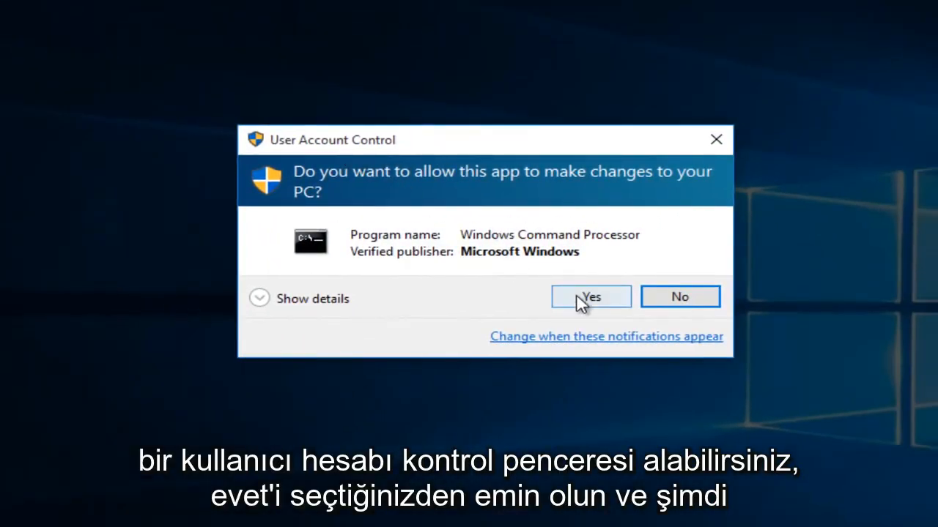
- Approve the User Account Control prompt so the Administrator: Command Prompt opens
click(591, 296)
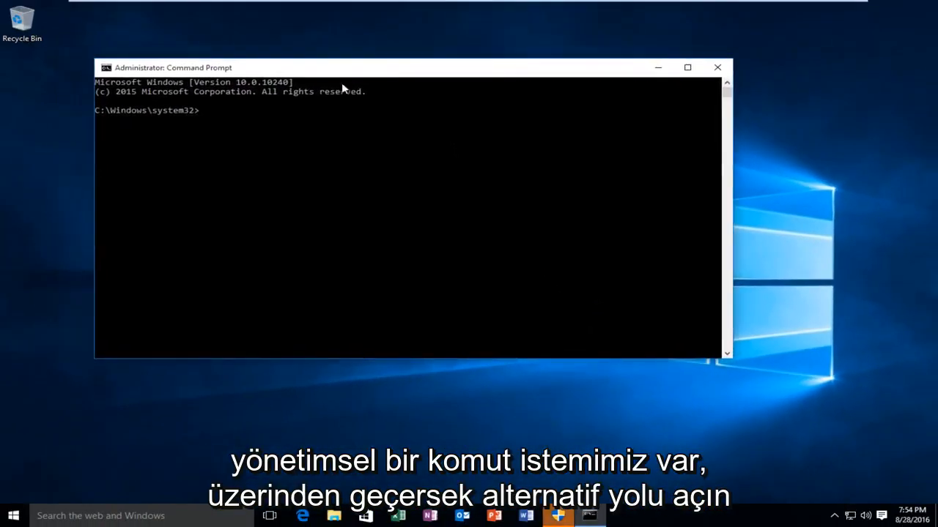
mouse_move(209, 126)
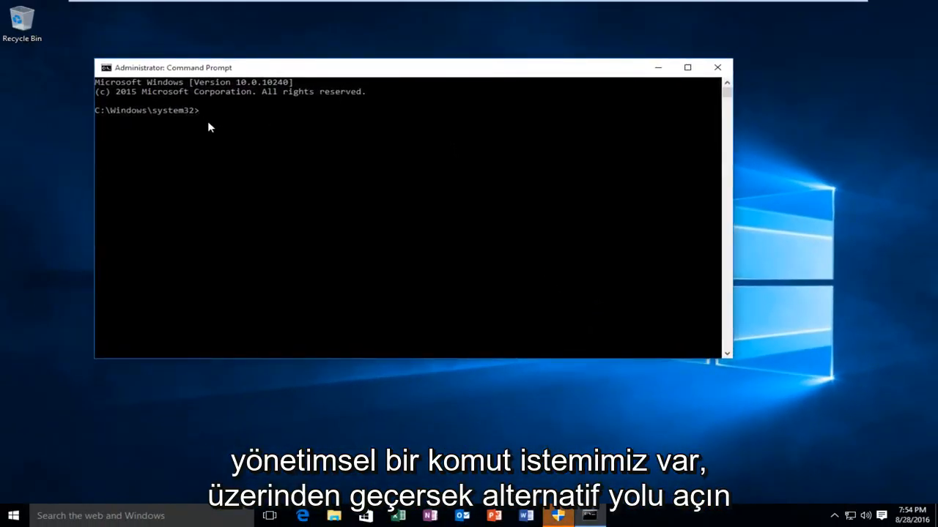
- Search for 'command prompt' and run the Command Prompt result as administrator
click(715, 66)
text(command prompt)
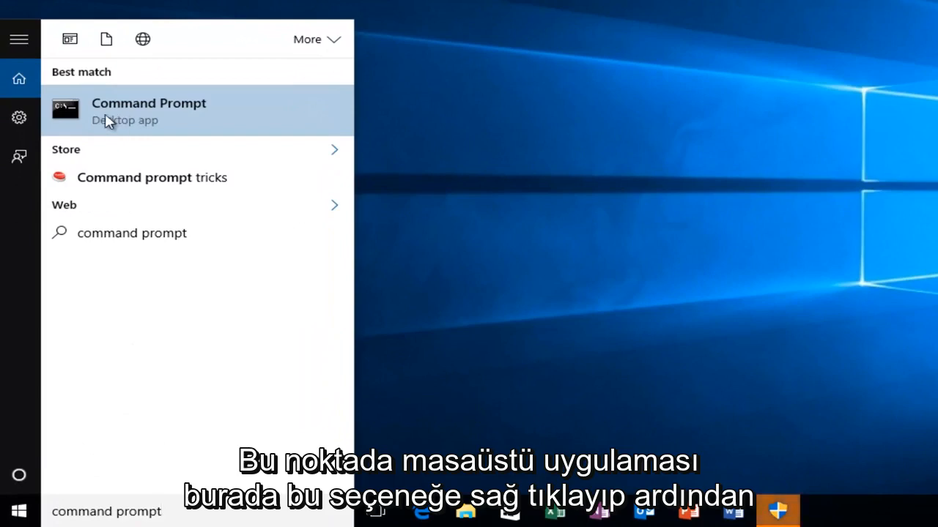
mouse_move(154, 118)
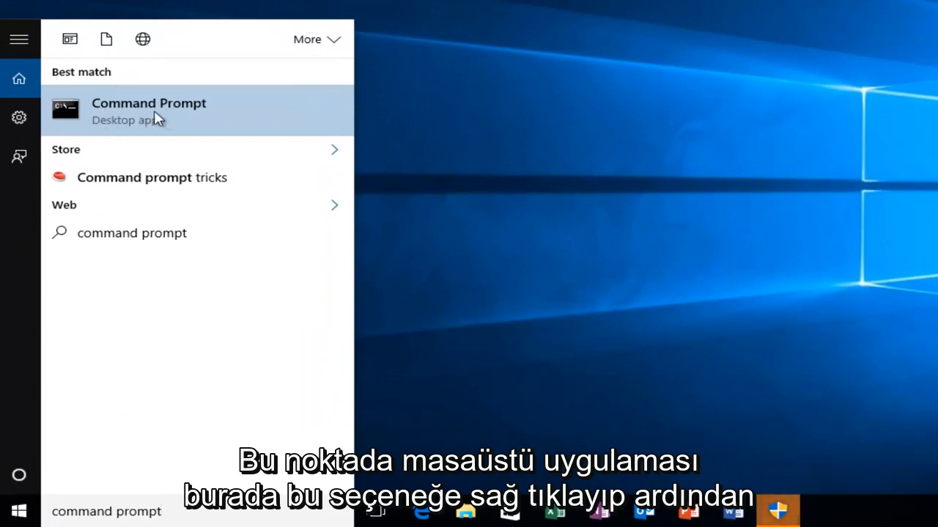
right_click(148, 110)
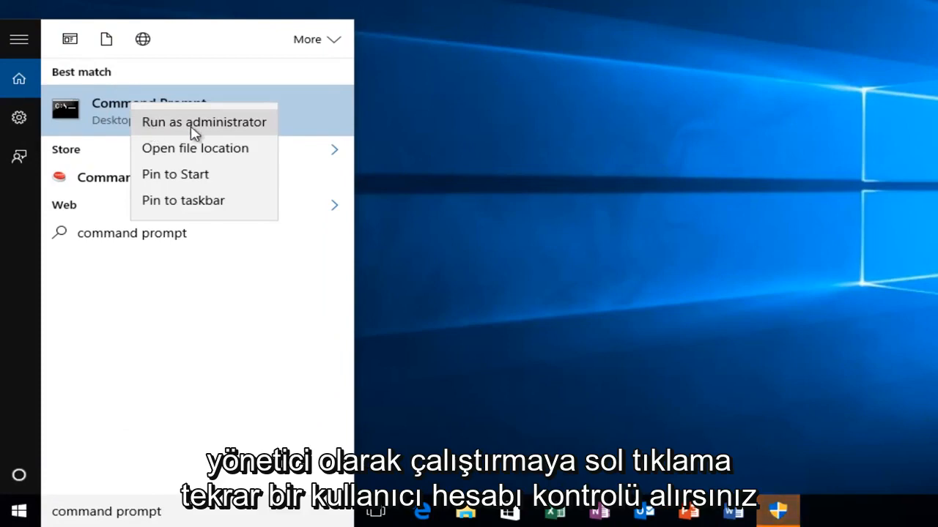
click(203, 122)
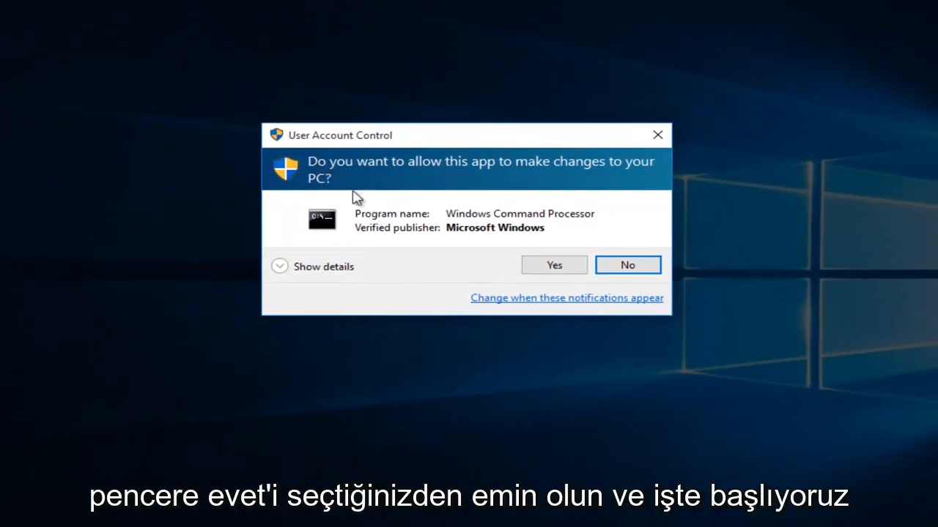
- Approve the UAC prompt and reposition the new Administrator: Command Prompt window
click(553, 264)
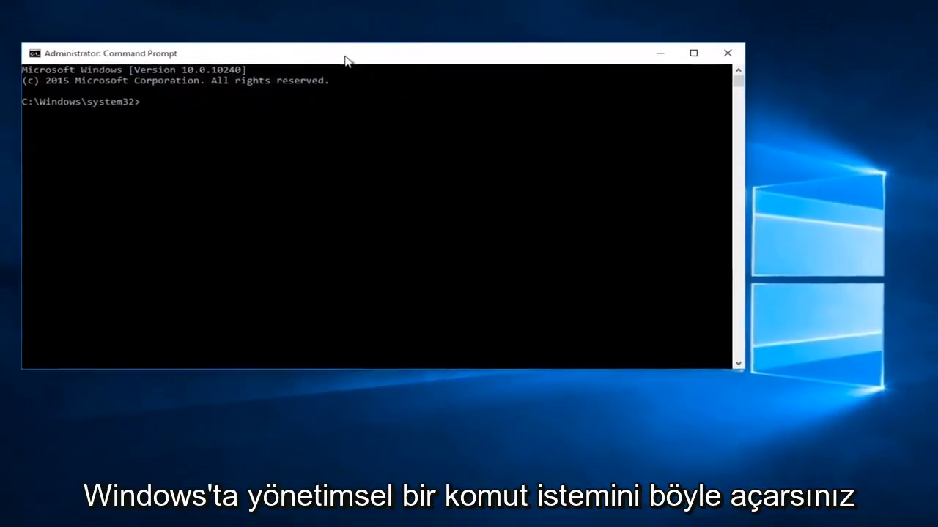
drag(345, 60, 470, 88)
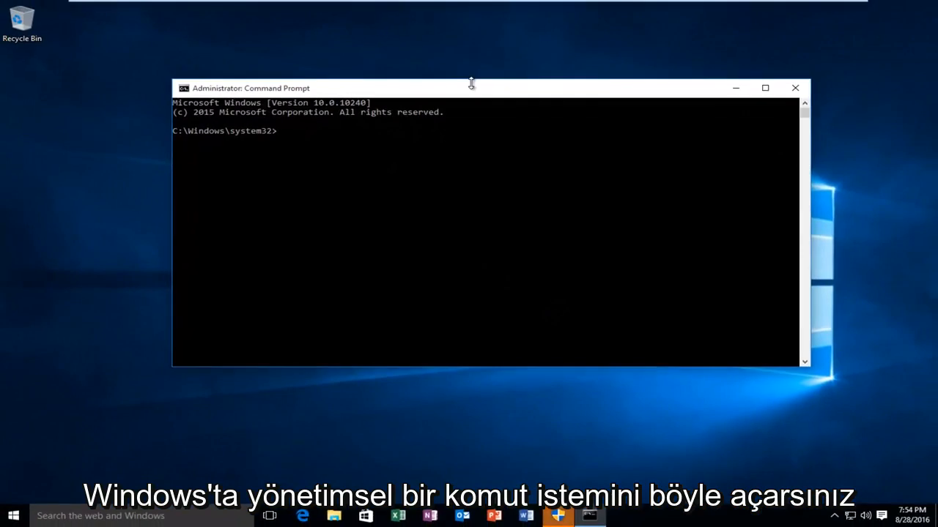